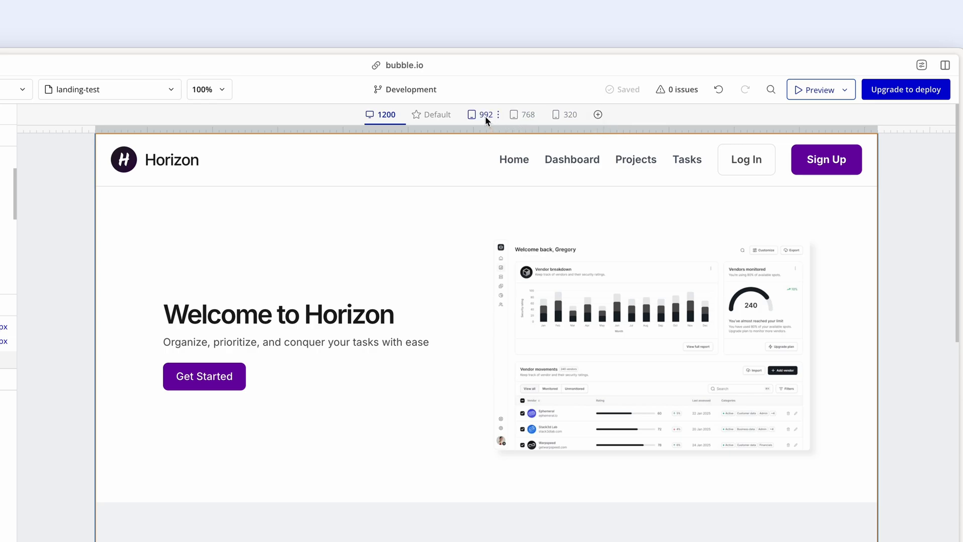
# Step: Preview the Horizon landing page at the 992 px breakpoint
pyautogui.click(484, 115)
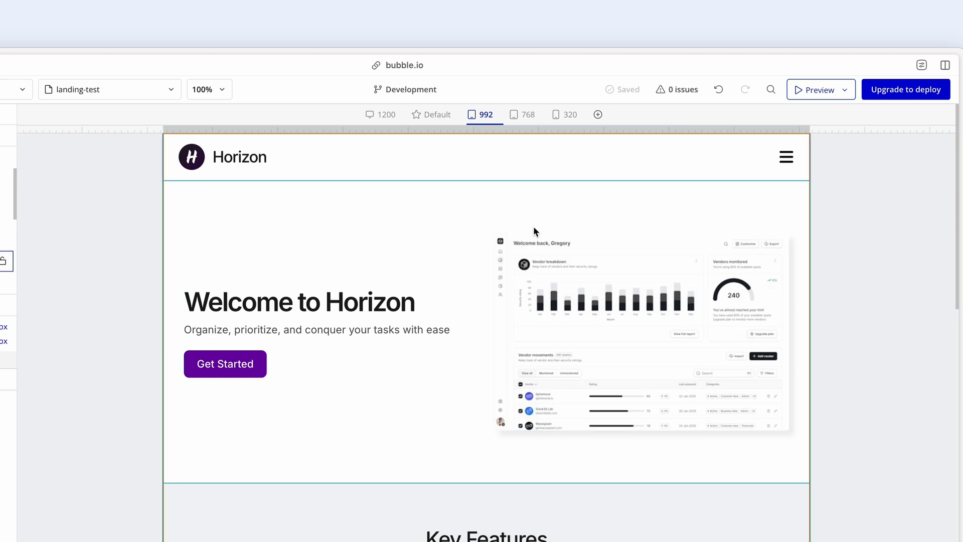
pyautogui.moveTo(521, 115)
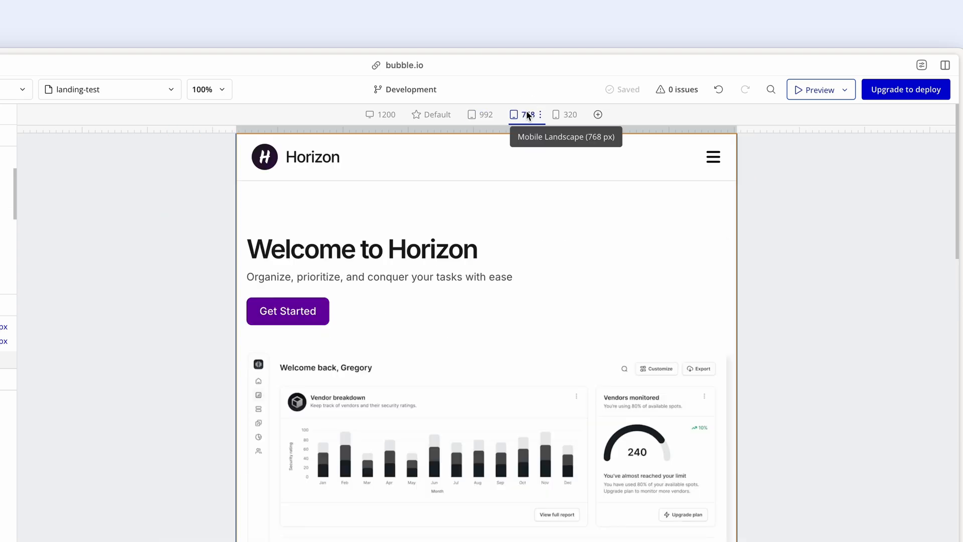
# Step: Switch to the 768 px breakpoint and inspect the hero text group's width settings
pyautogui.click(527, 114)
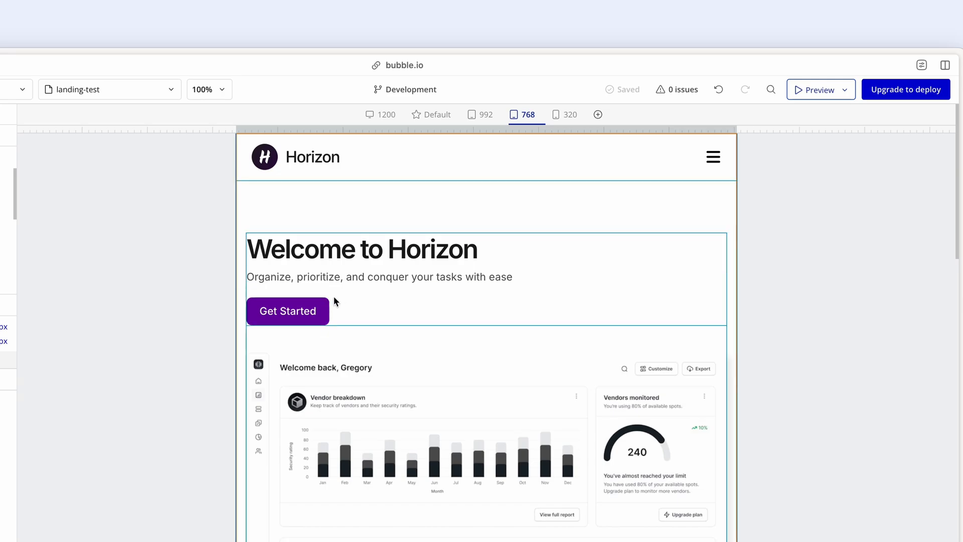
pyautogui.click(342, 301)
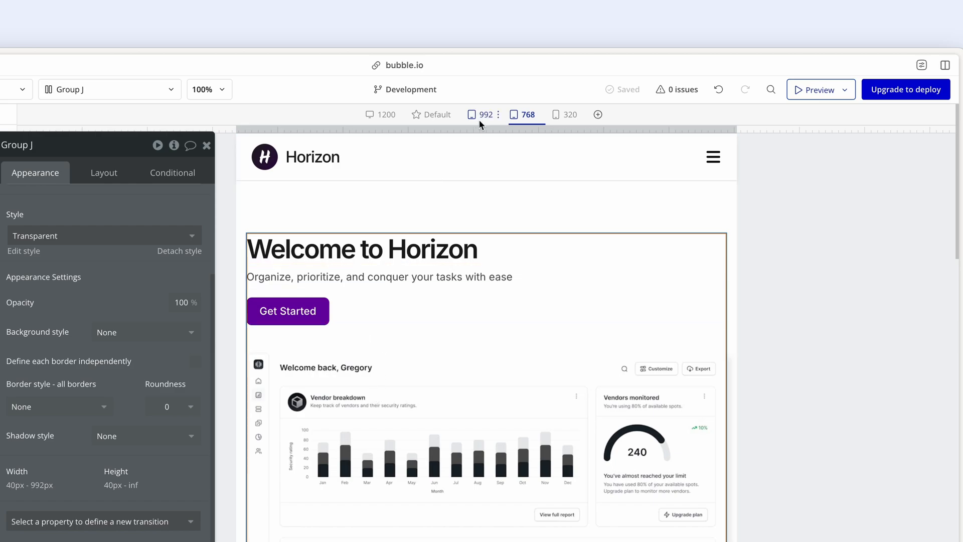
pyautogui.click(485, 114)
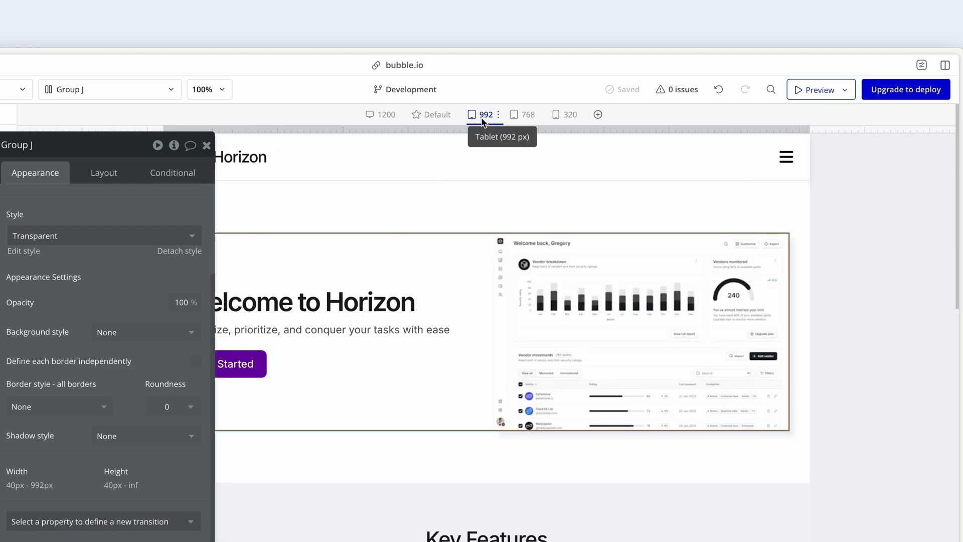
pyautogui.click(527, 115)
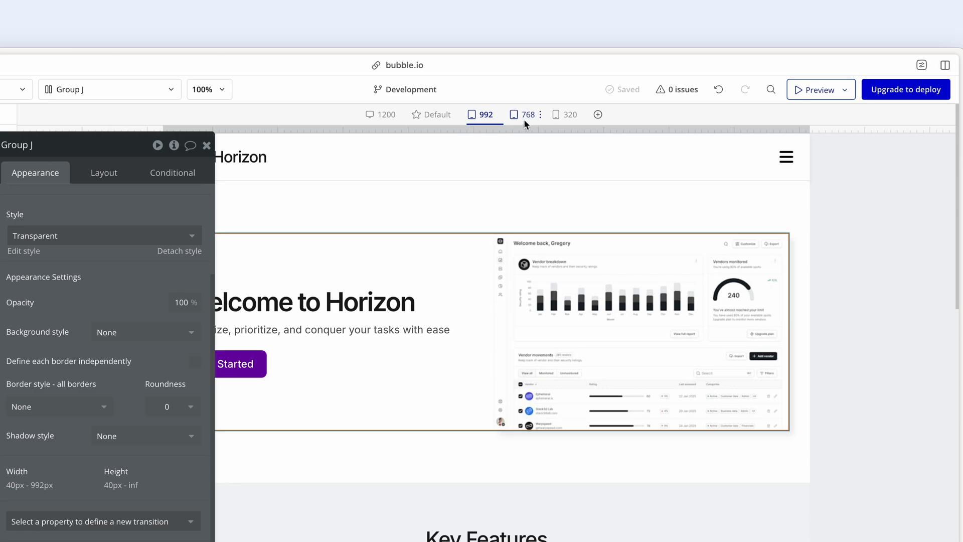
pyautogui.click(528, 115)
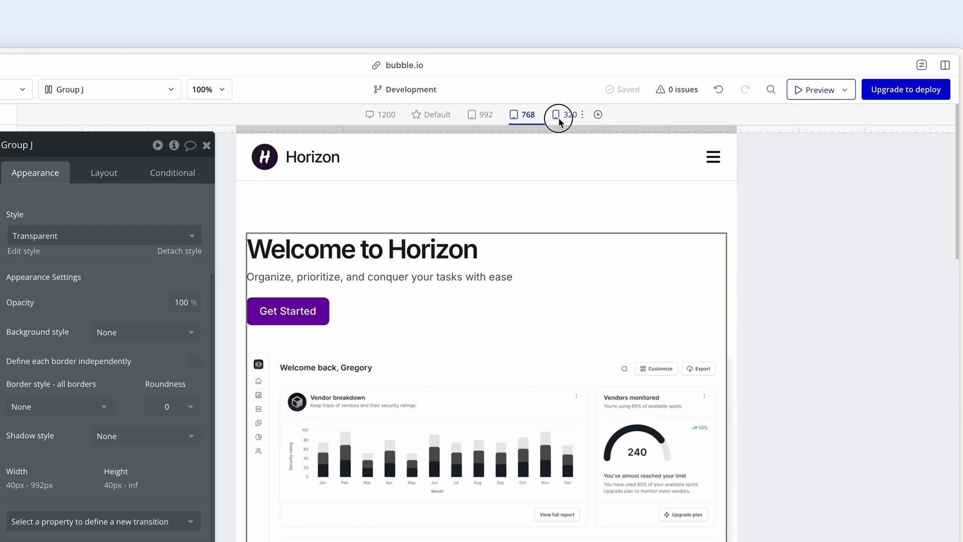
# Step: Switch to the 320 px breakpoint and inspect the full-width Get Started button
pyautogui.click(569, 115)
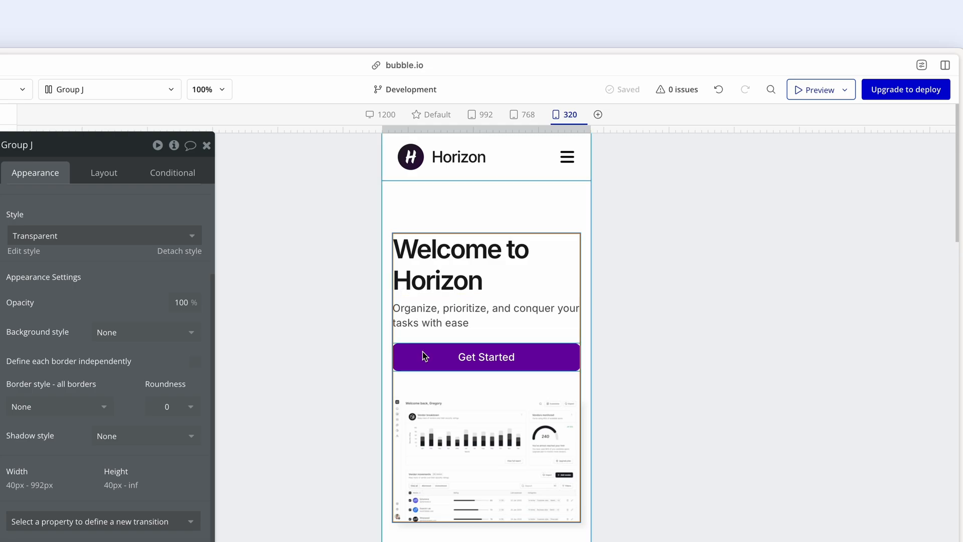
pyautogui.click(486, 357)
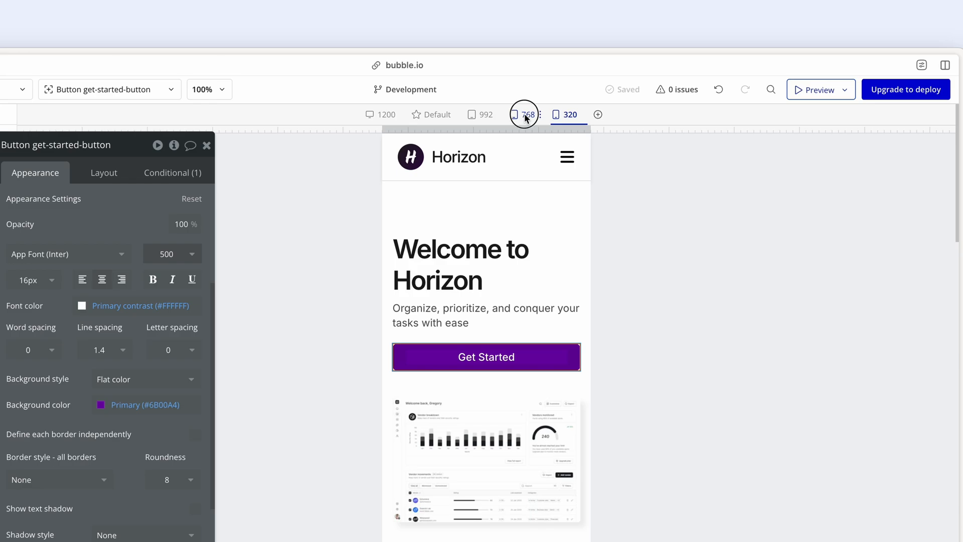
pyautogui.click(524, 114)
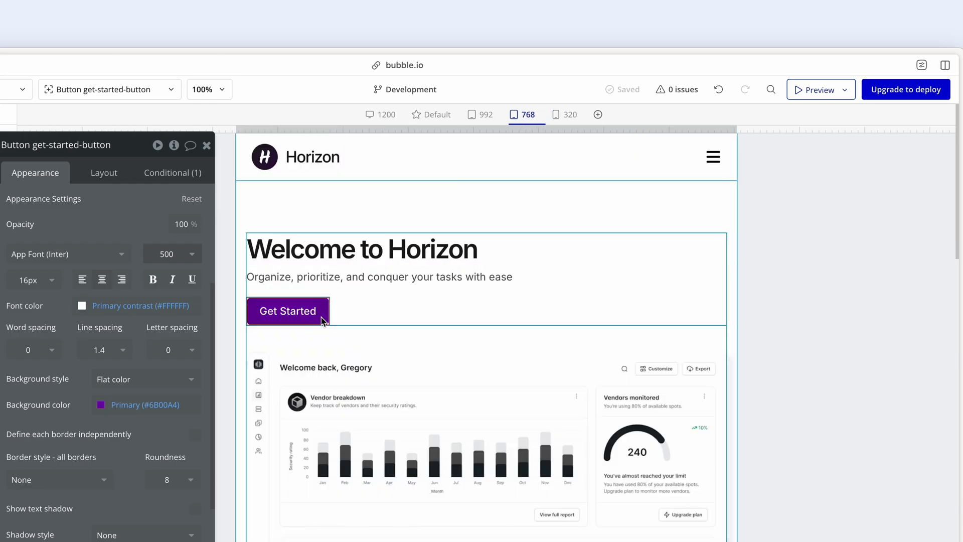
pyautogui.click(570, 114)
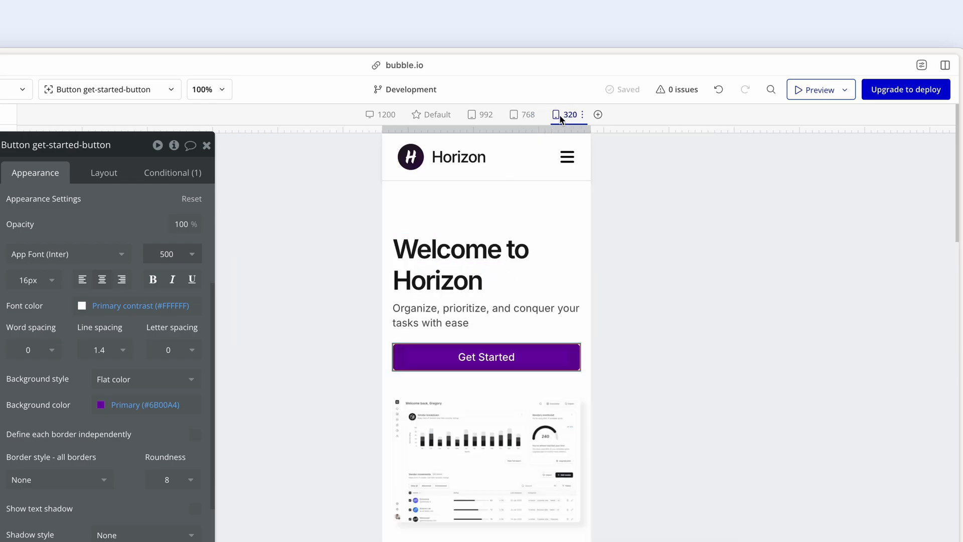